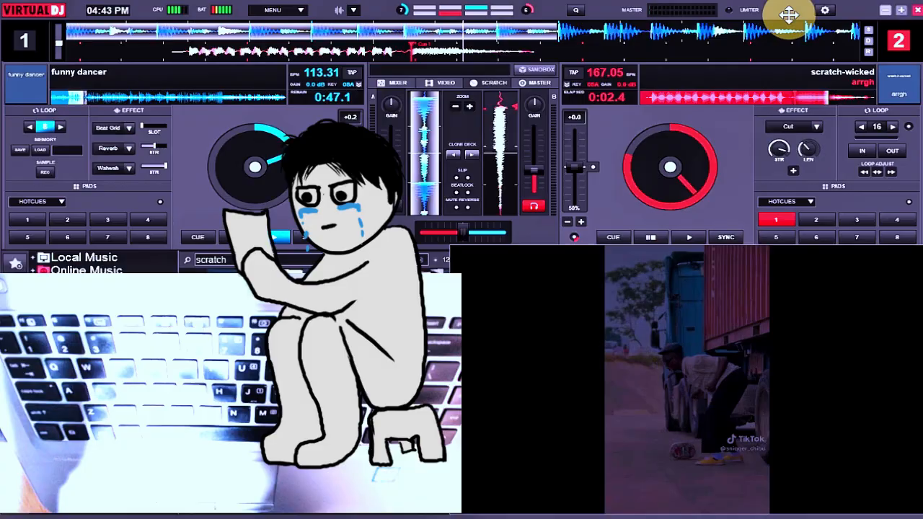
# Step: Return the scratch-wicked sample on deck 2 to its cue point as funny dancer plays
pyautogui.click(272, 237)
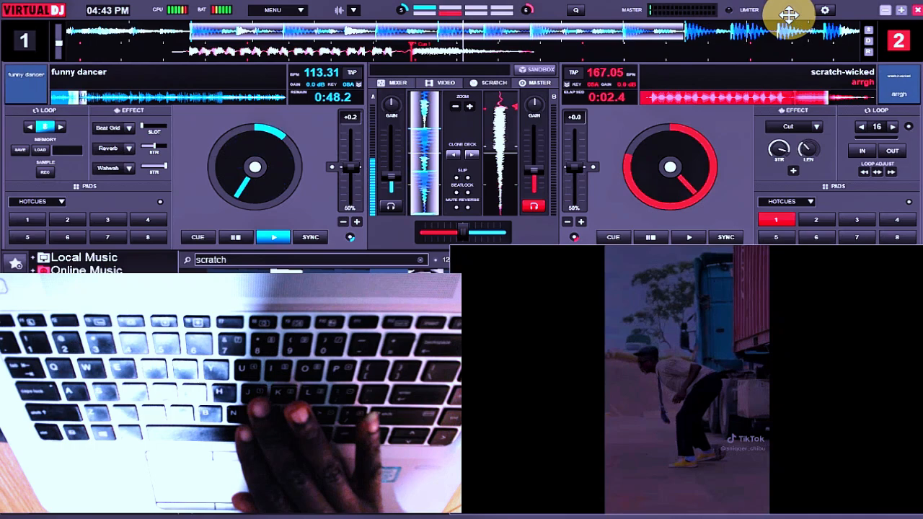
pyautogui.click(687, 236)
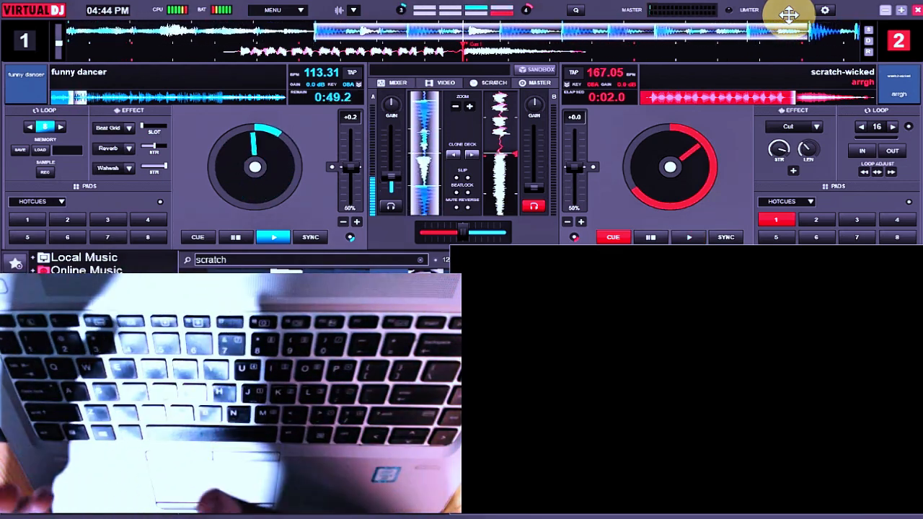
# Step: Store hot cue 2 on the scratch-wicked sample in deck 2
pyautogui.click(687, 237)
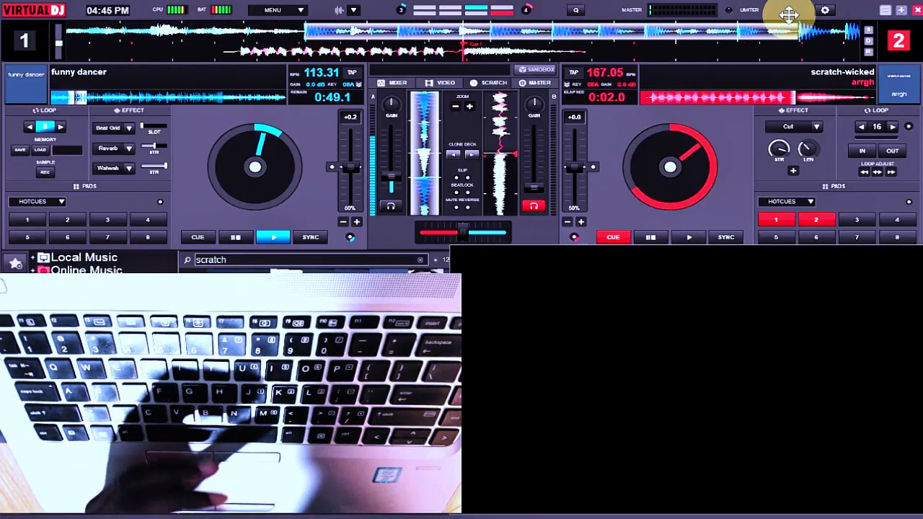
# Step: Move the scratch-wicked sample past its cue point to about 0:02.6
pyautogui.click(687, 237)
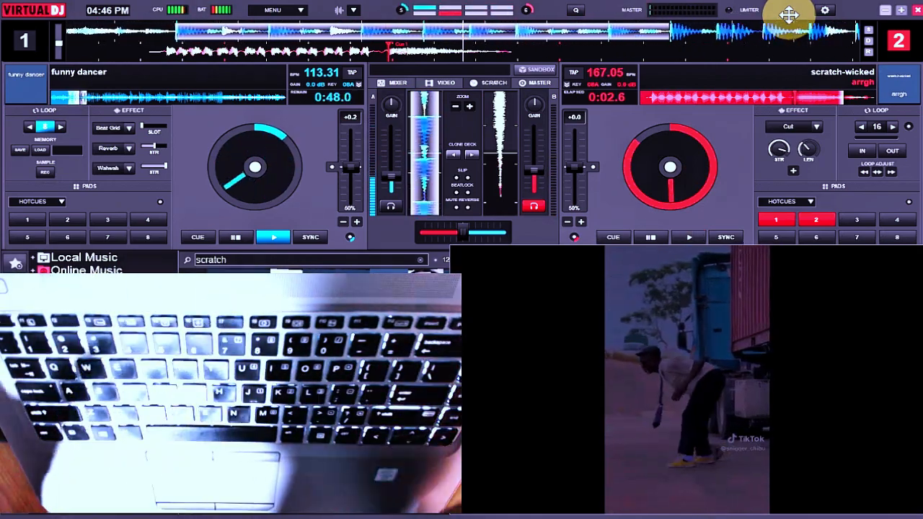
# Step: Play the scratch-wicked sample on deck 2 from about 0:02.6 over the funny dancer beat
pyautogui.click(688, 237)
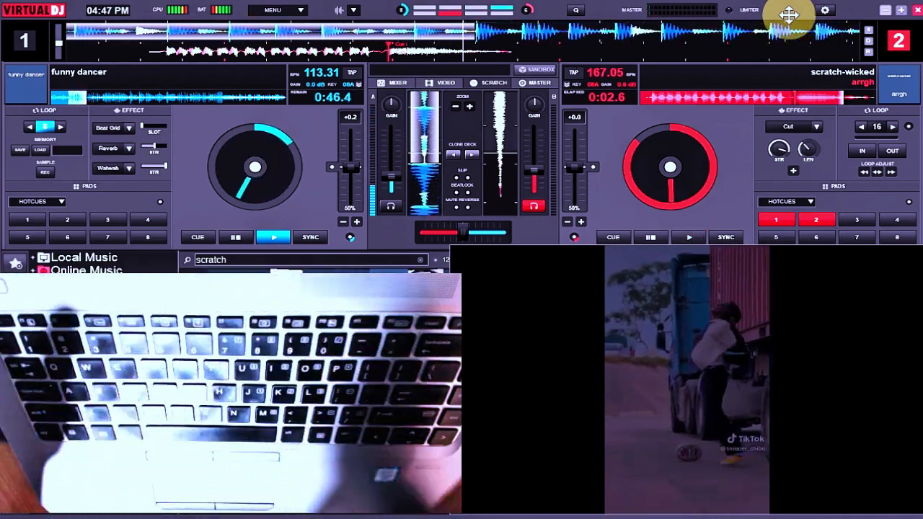
pyautogui.click(688, 237)
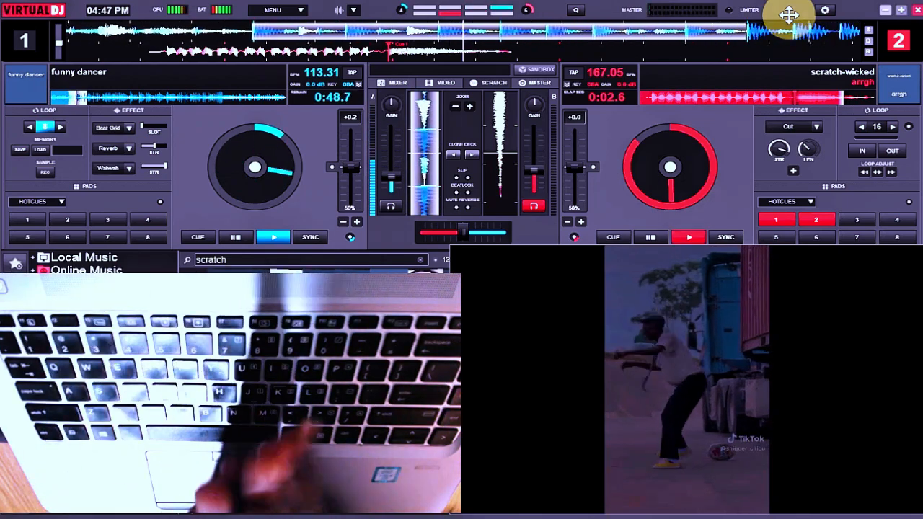